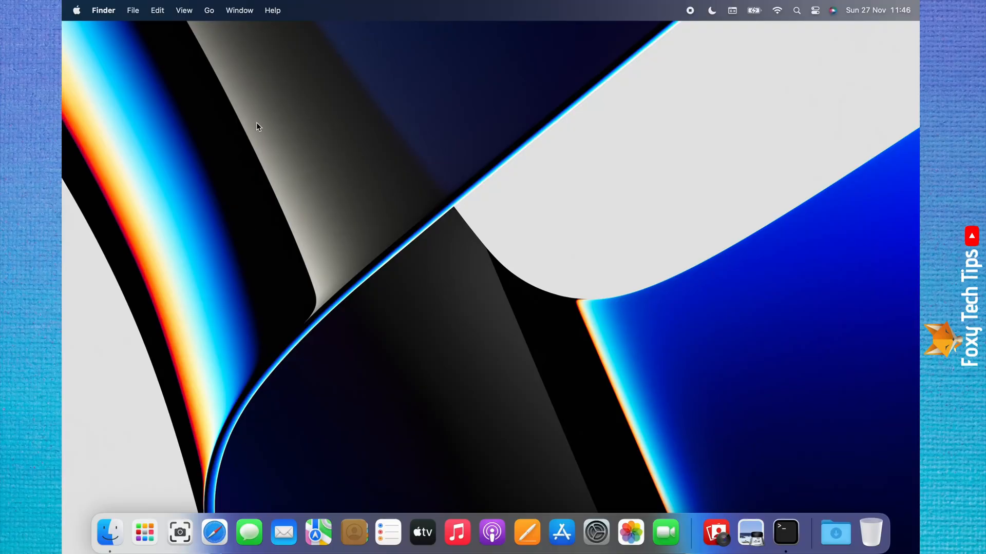
{"action": "mouse_move", "coordinate": [196, 25]}
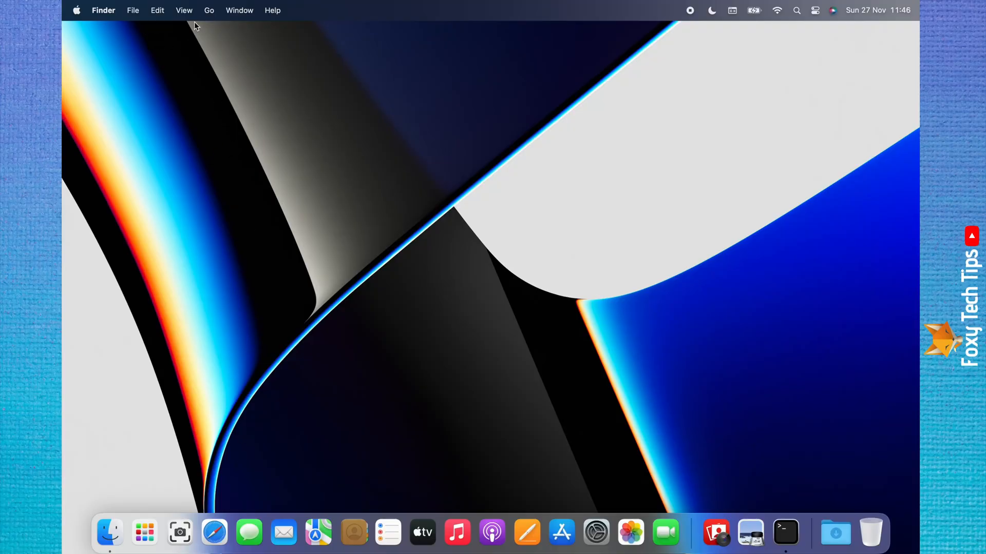
{"action": "mouse_move", "coordinate": [211, 91]}
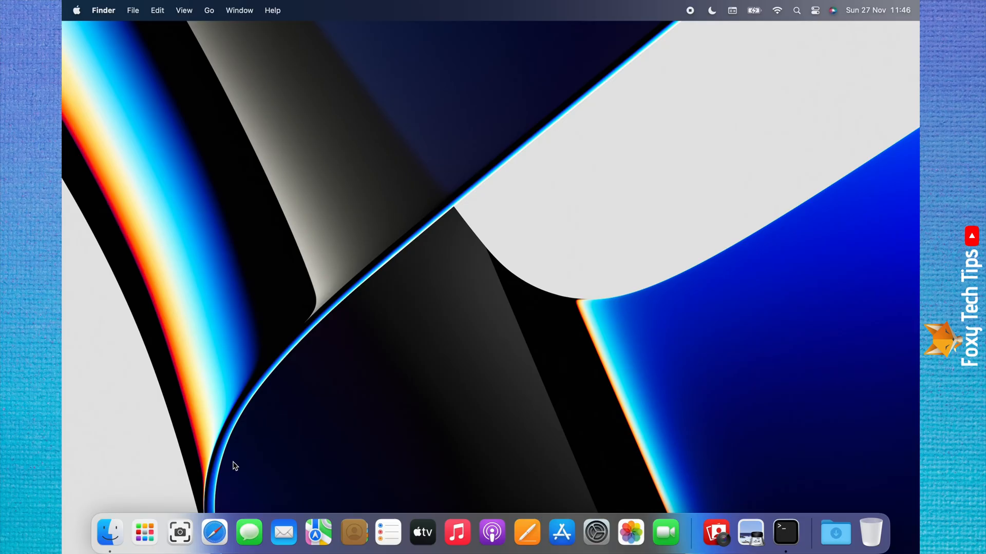
{"action": "mouse_move", "coordinate": [228, 149]}
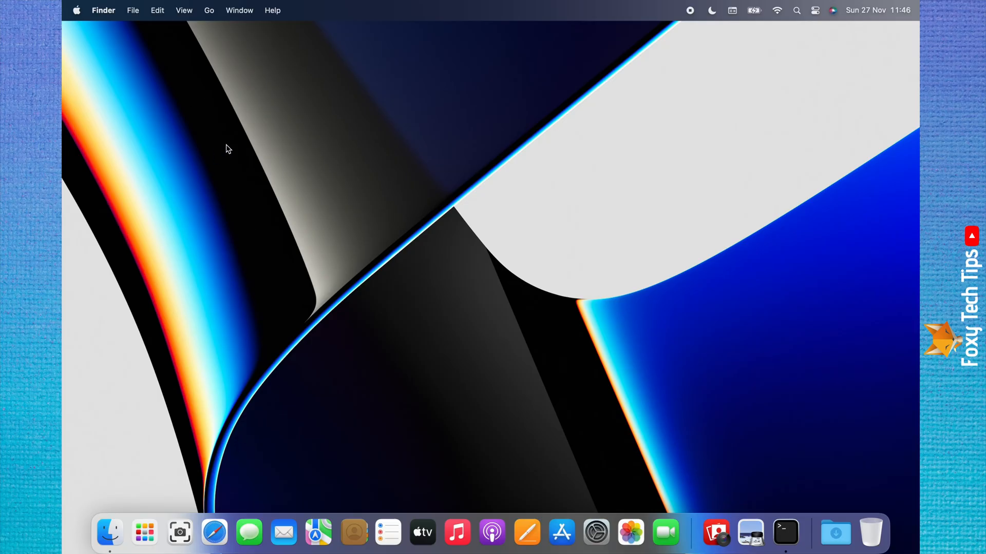
{"action": "mouse_move", "coordinate": [212, 29]}
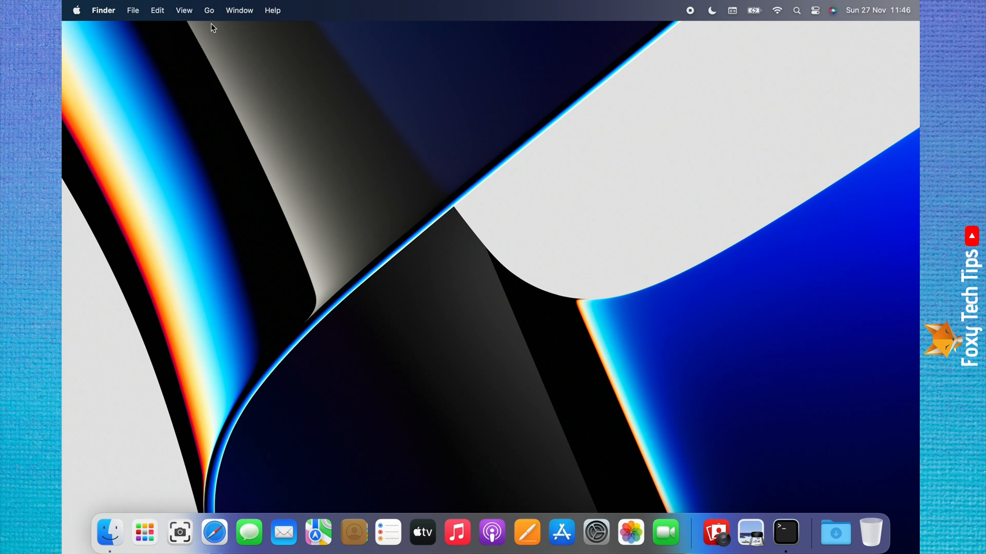
Step: Show Finder's Go menu listing Documents, Downloads, Utilities and Go to Folder
{"action": "left_click", "coordinate": [209, 10]}
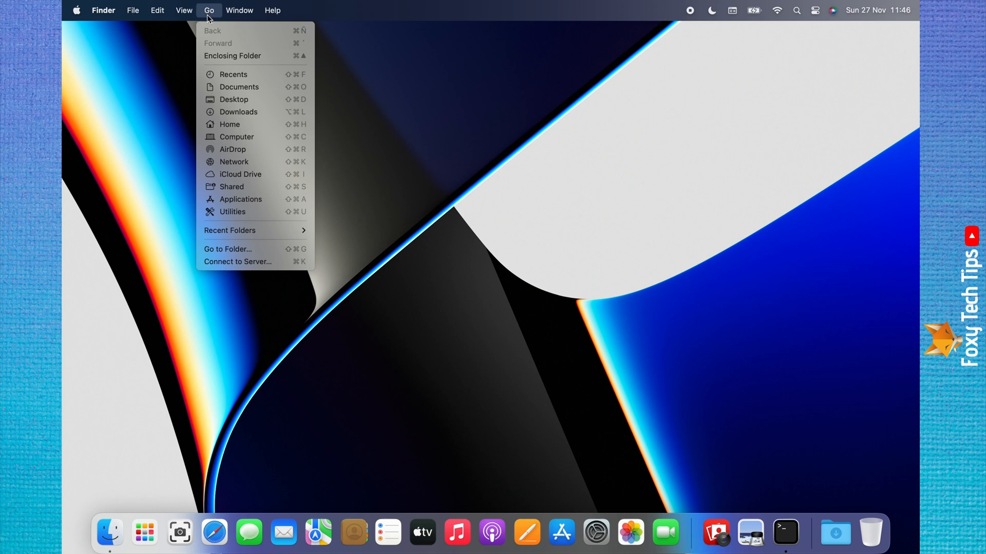
{"action": "mouse_move", "coordinate": [209, 21]}
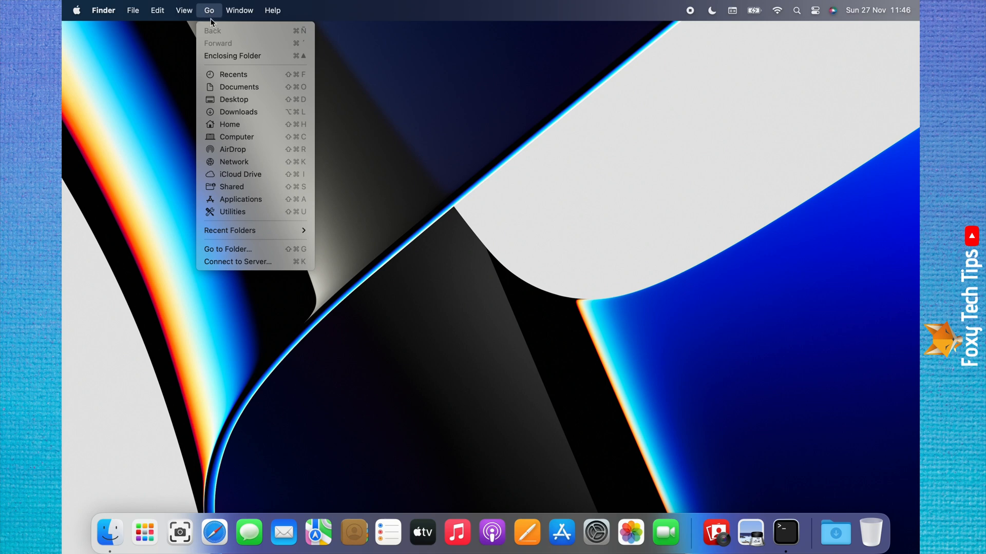
{"action": "mouse_move", "coordinate": [233, 212]}
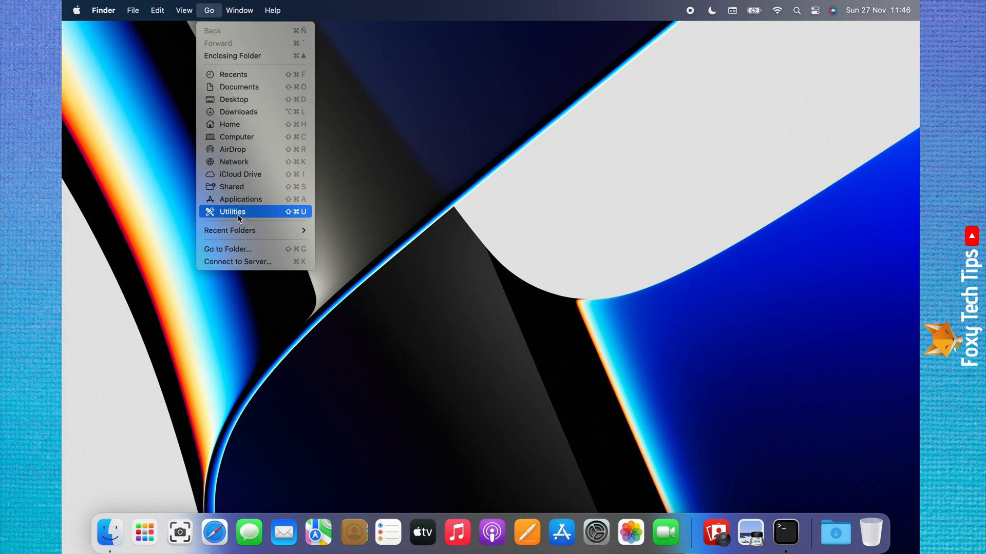
Step: Go to the Utilities folder and select the Terminal app in it
{"action": "left_click", "coordinate": [233, 212]}
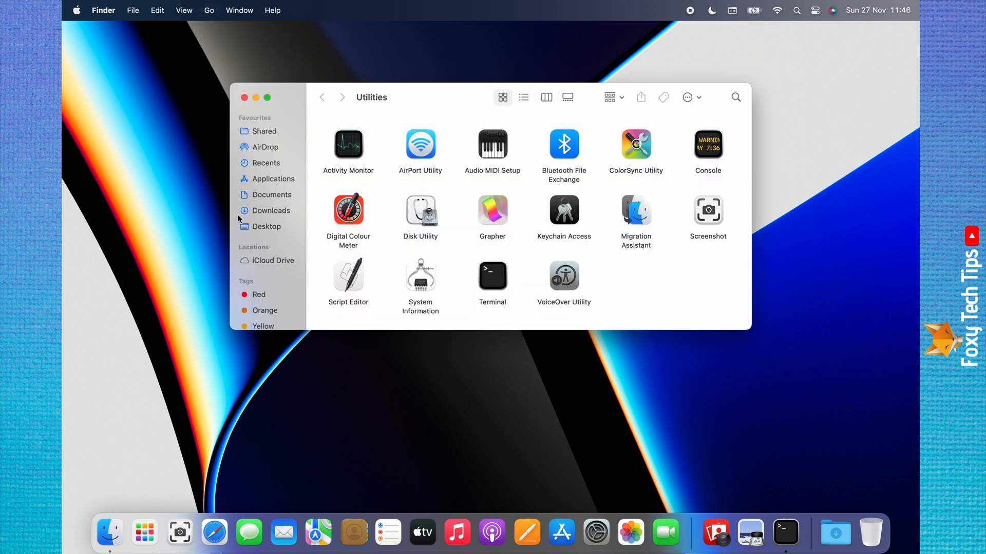
{"action": "mouse_move", "coordinate": [482, 309]}
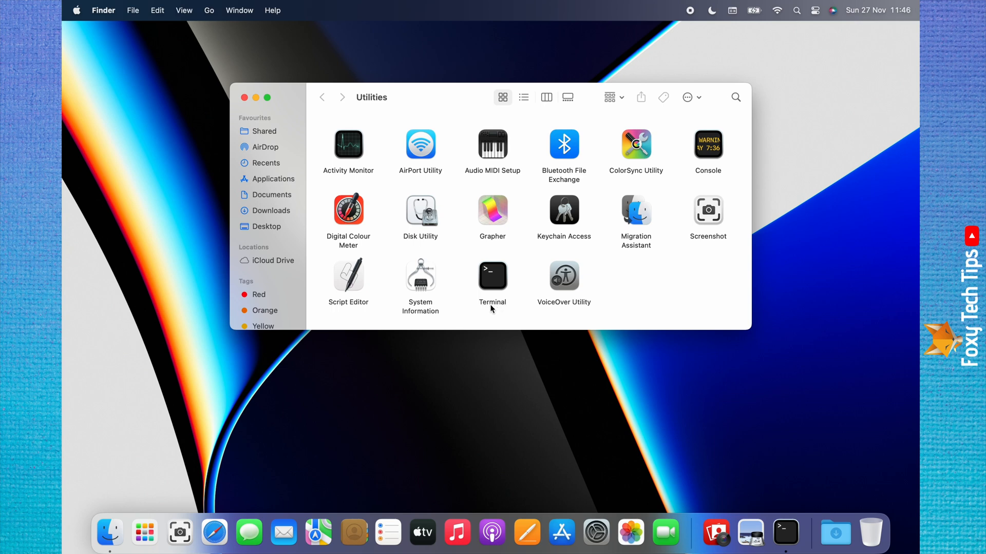
{"action": "left_click", "coordinate": [492, 275]}
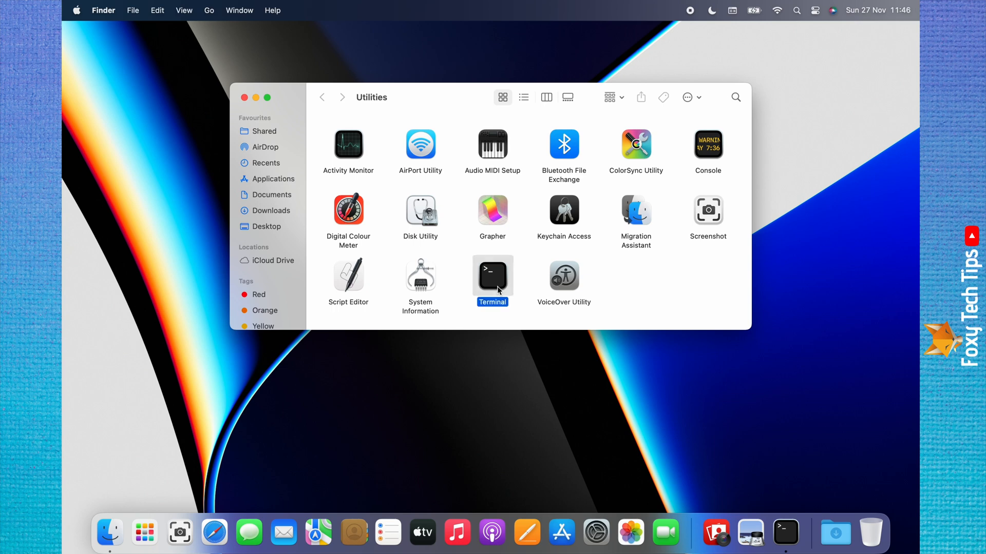
Step: Launch Terminal from Utilities, then close its shell window again
{"action": "double_click", "coordinate": [491, 275]}
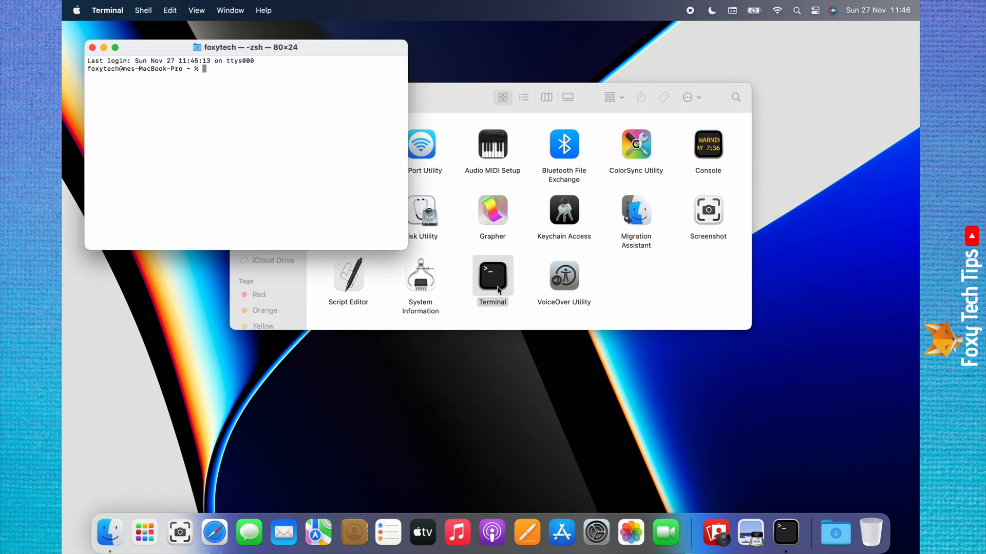
{"action": "mouse_move", "coordinate": [273, 91]}
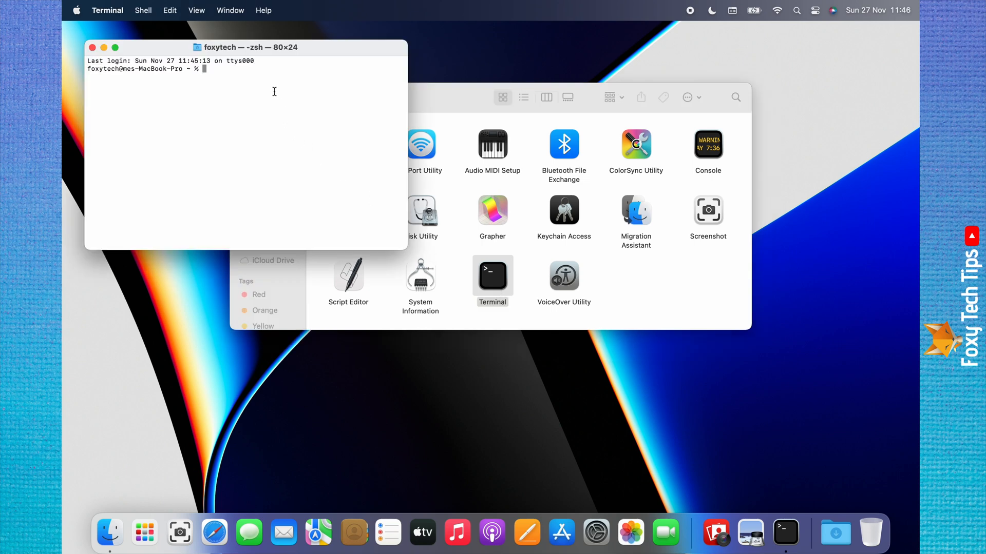
{"action": "mouse_move", "coordinate": [210, 94]}
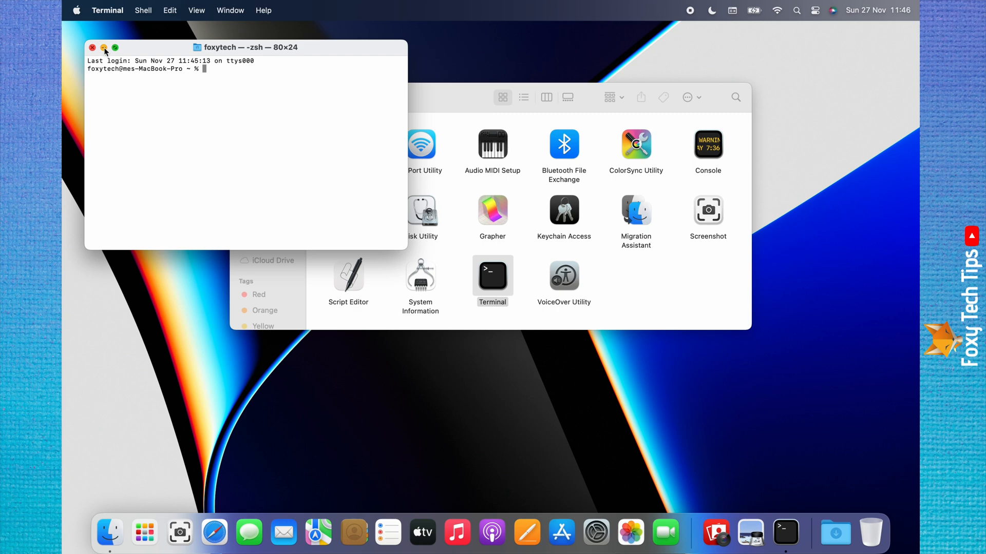
{"action": "left_click", "coordinate": [91, 47]}
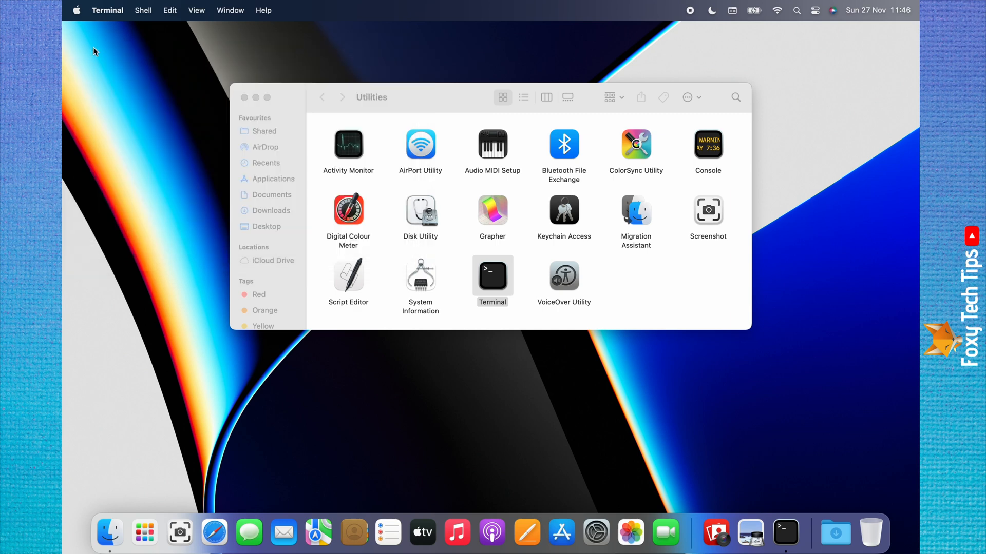
Step: Close the Utilities Finder window, leaving the empty desktop
{"action": "left_click", "coordinate": [244, 97]}
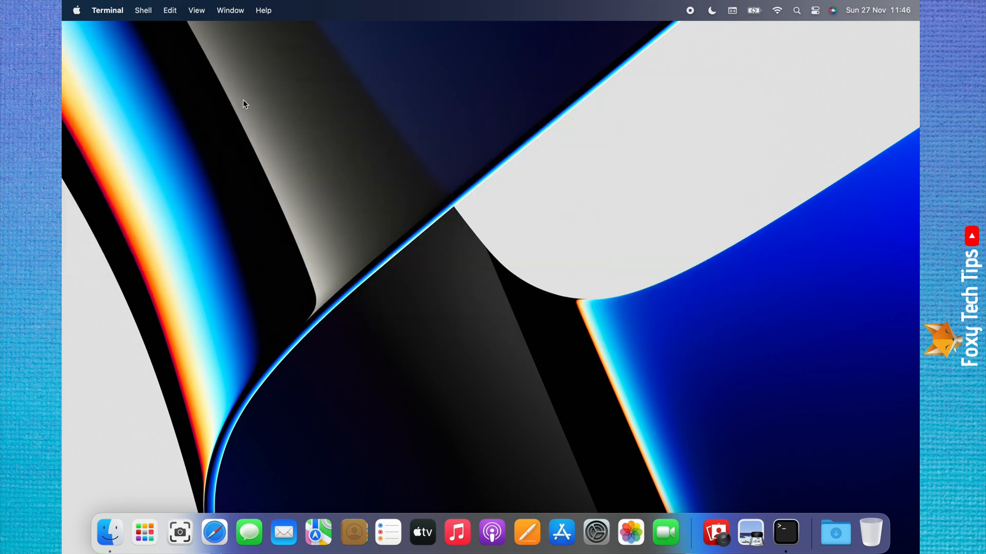
{"action": "mouse_move", "coordinate": [681, 77]}
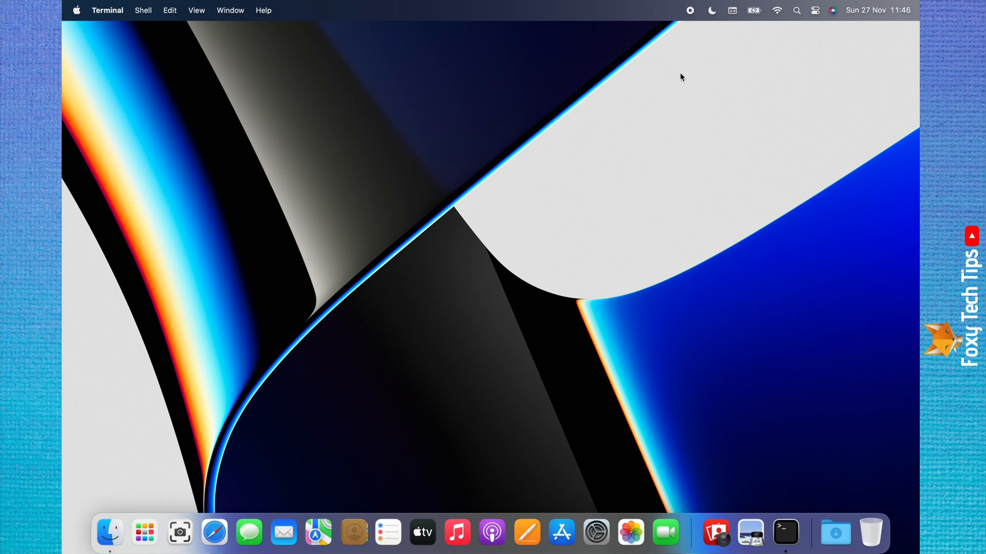
{"action": "mouse_move", "coordinate": [797, 13]}
{"action": "type", "text": "term"}
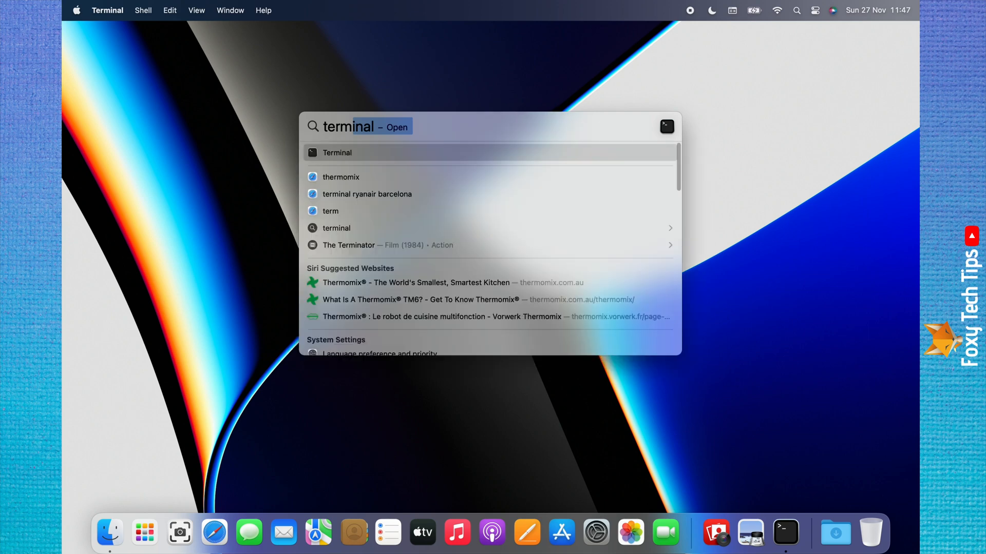
Step: Launch Terminal from the Spotlight 'terminal' result, then close its window
{"action": "left_click", "coordinate": [337, 153]}
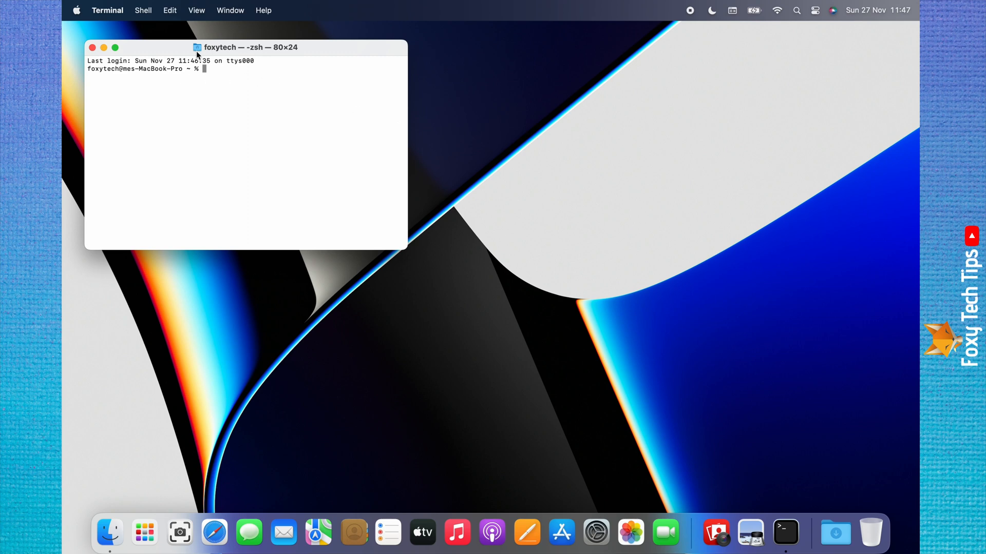
{"action": "mouse_move", "coordinate": [228, 56]}
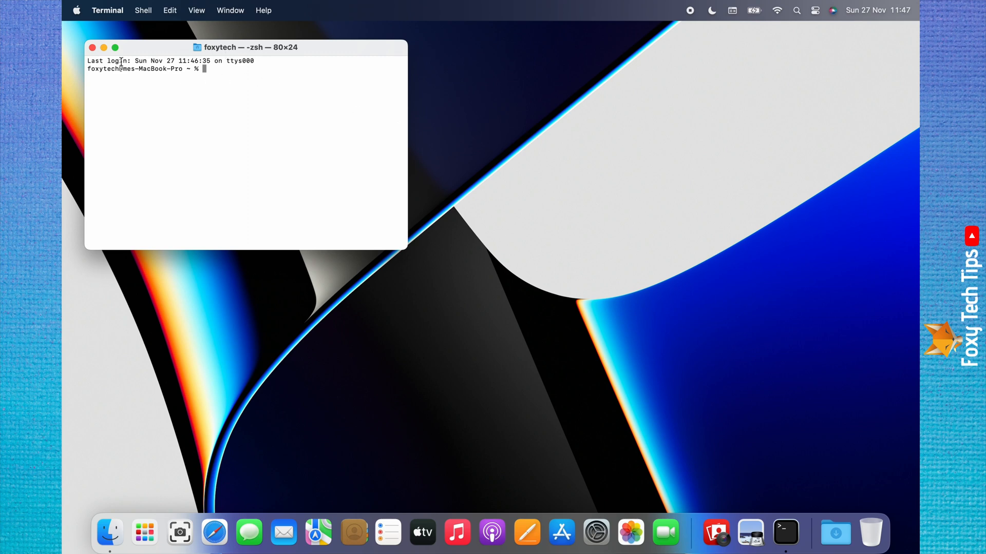
{"action": "left_click", "coordinate": [91, 47]}
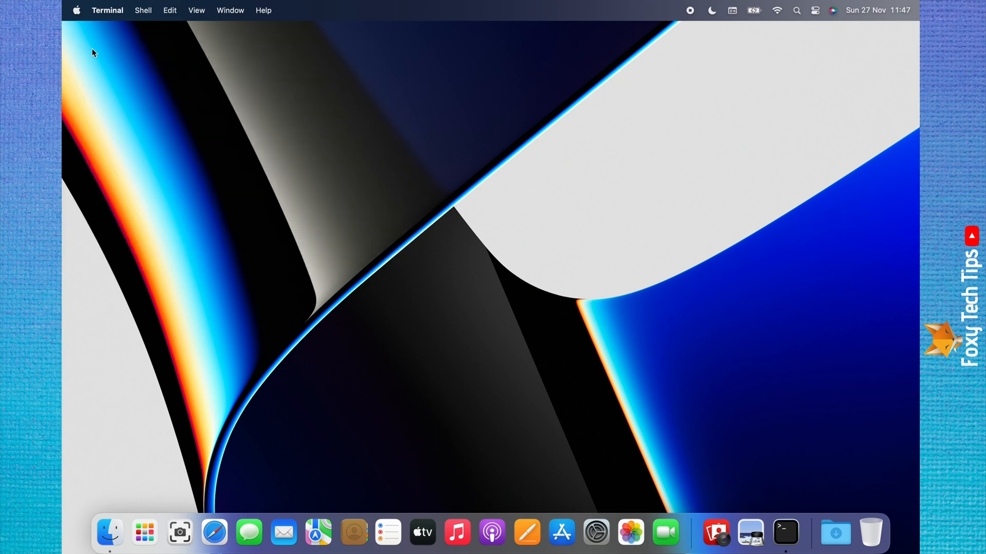
{"action": "mouse_move", "coordinate": [380, 267]}
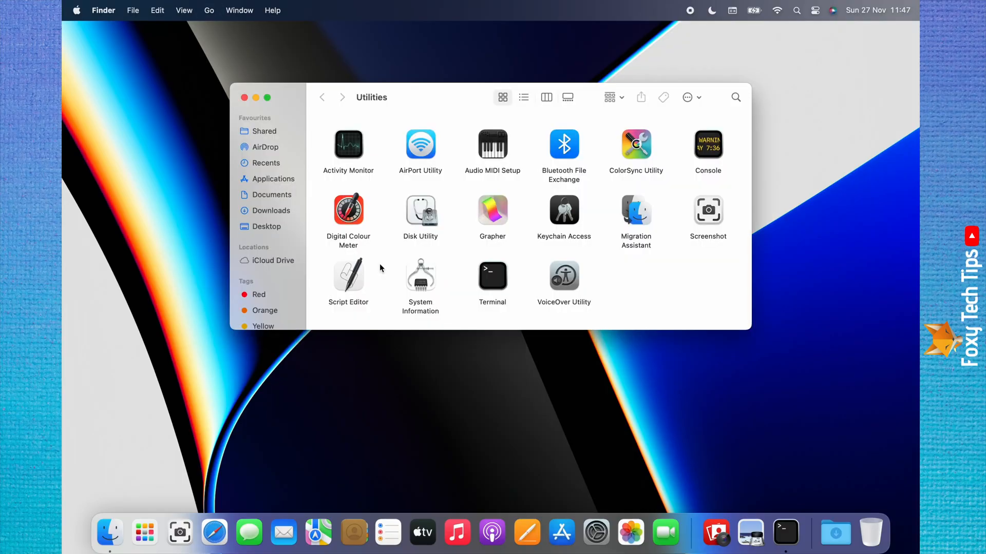
Step: Launch Terminal again from Utilities and close the new shell window
{"action": "left_click", "coordinate": [492, 275]}
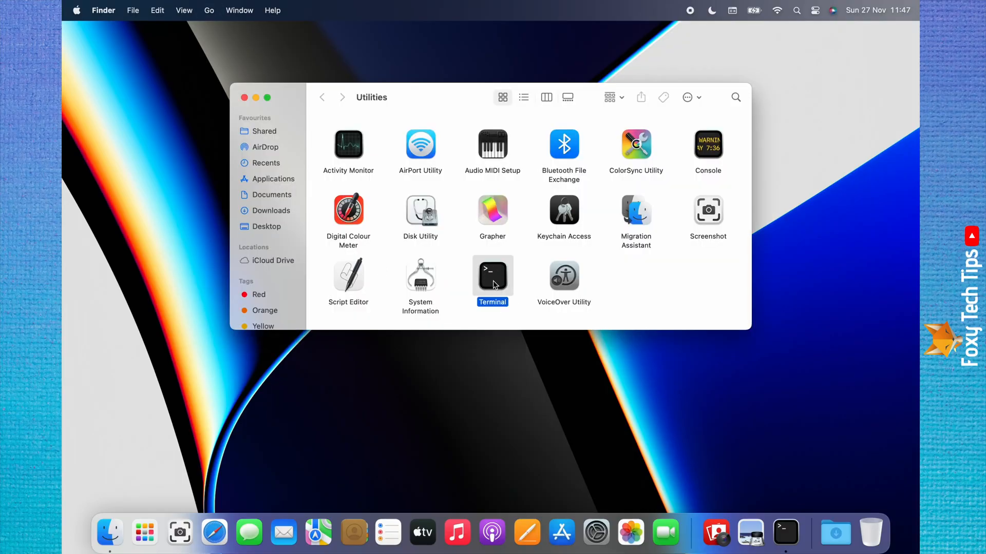
{"action": "double_click", "coordinate": [492, 273]}
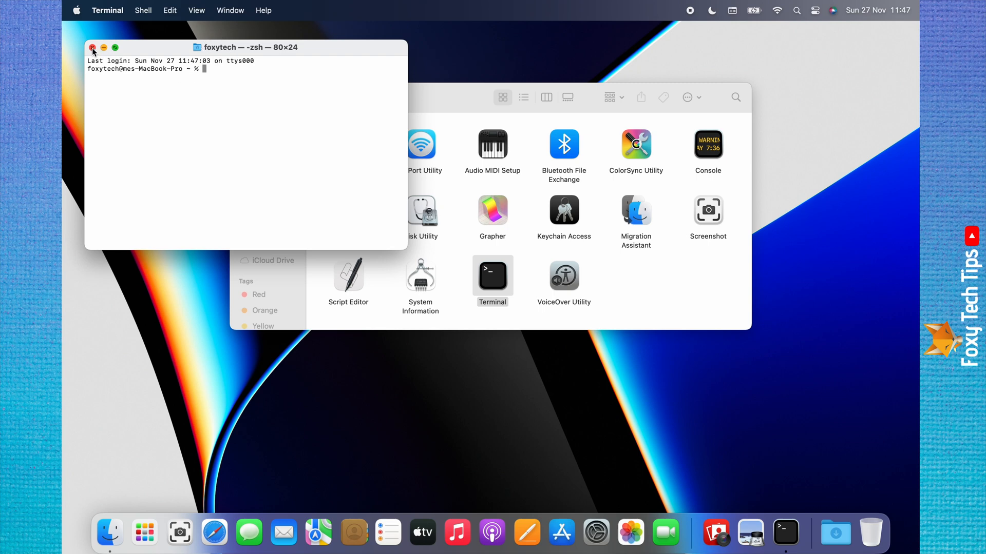
{"action": "left_click", "coordinate": [92, 49]}
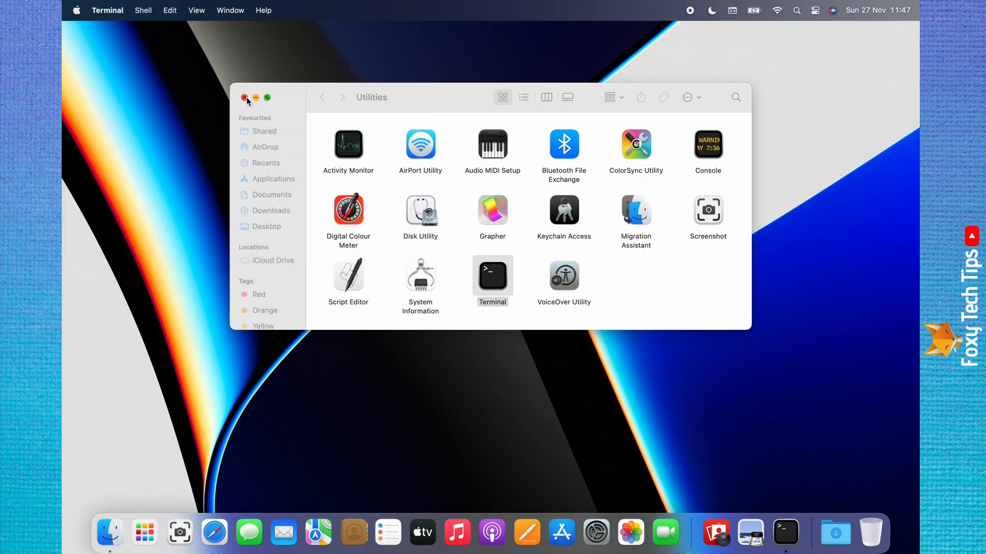